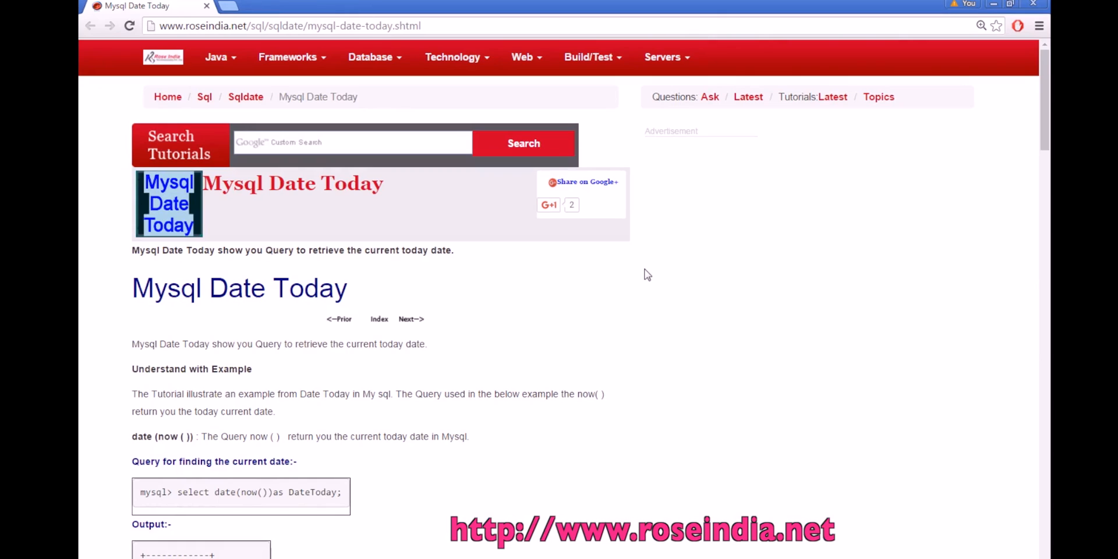
# Scroll the roseindia Mysql Date Today page to the current-date query and its output.
pyautogui.scroll(-3)
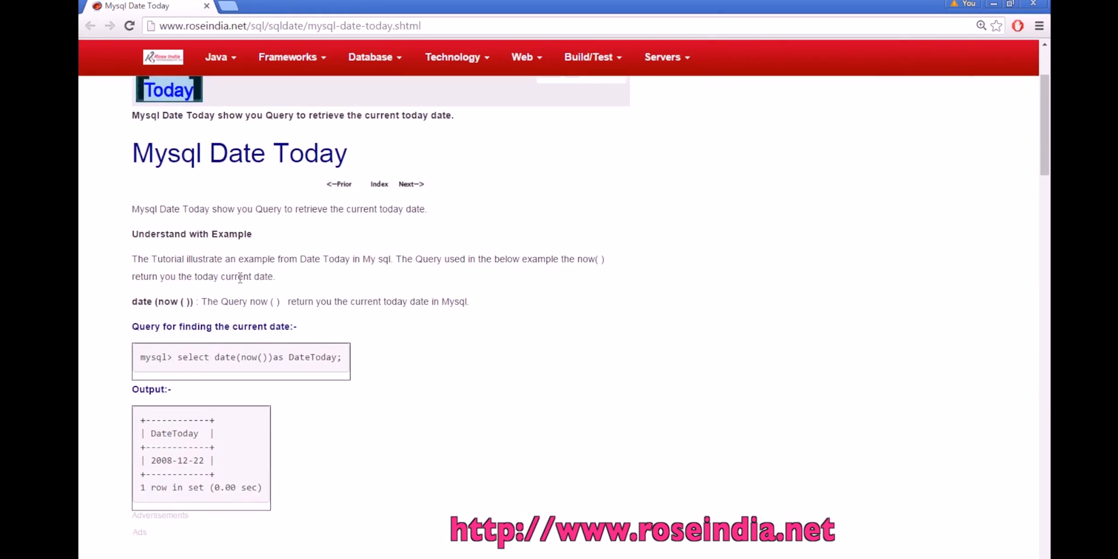
pyautogui.doubleClick(169, 301)
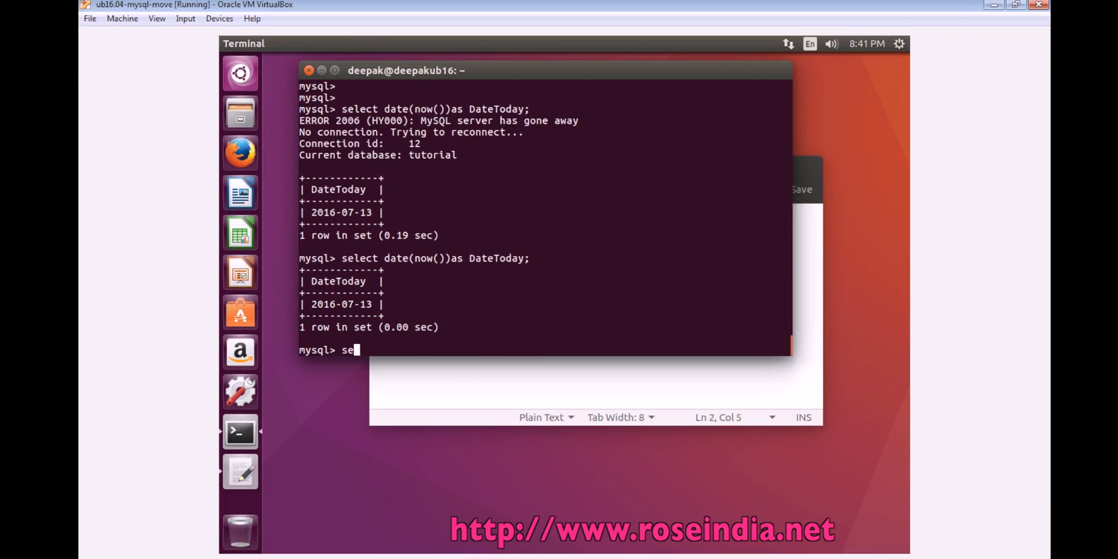
pyautogui.write('lect now')
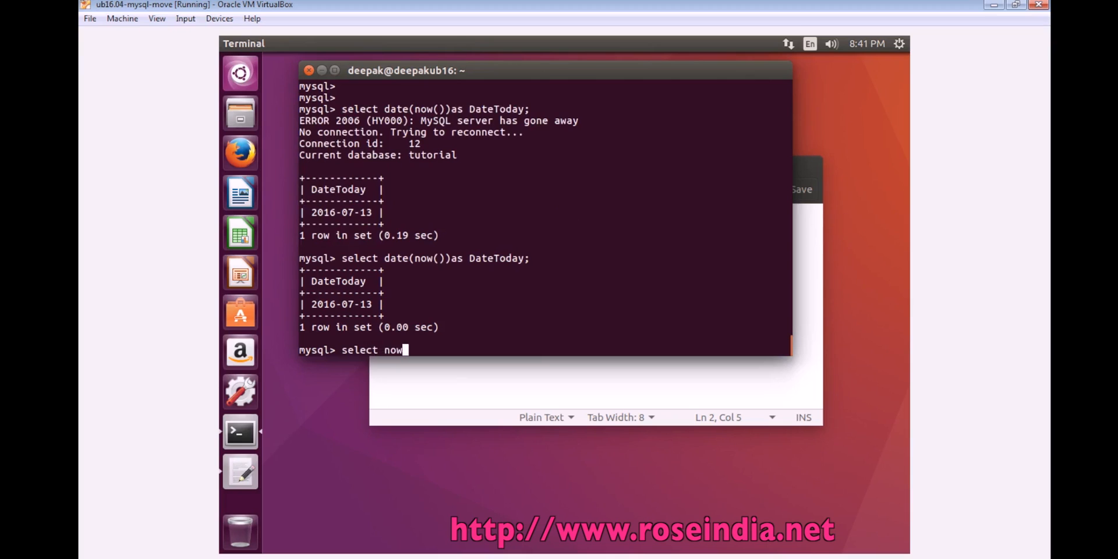
pyautogui.press('Return')
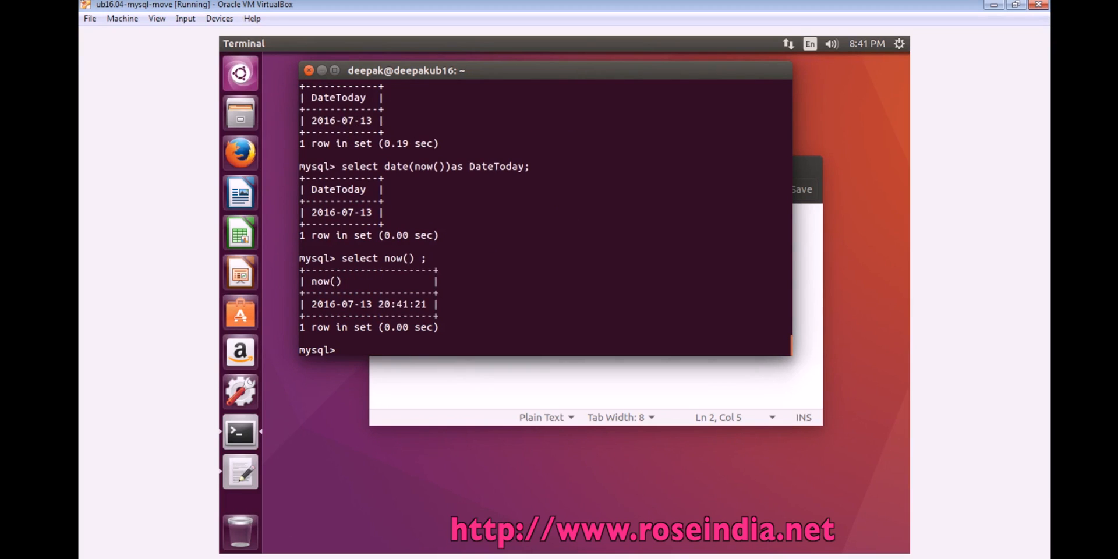
pyautogui.doubleClick(336, 304)
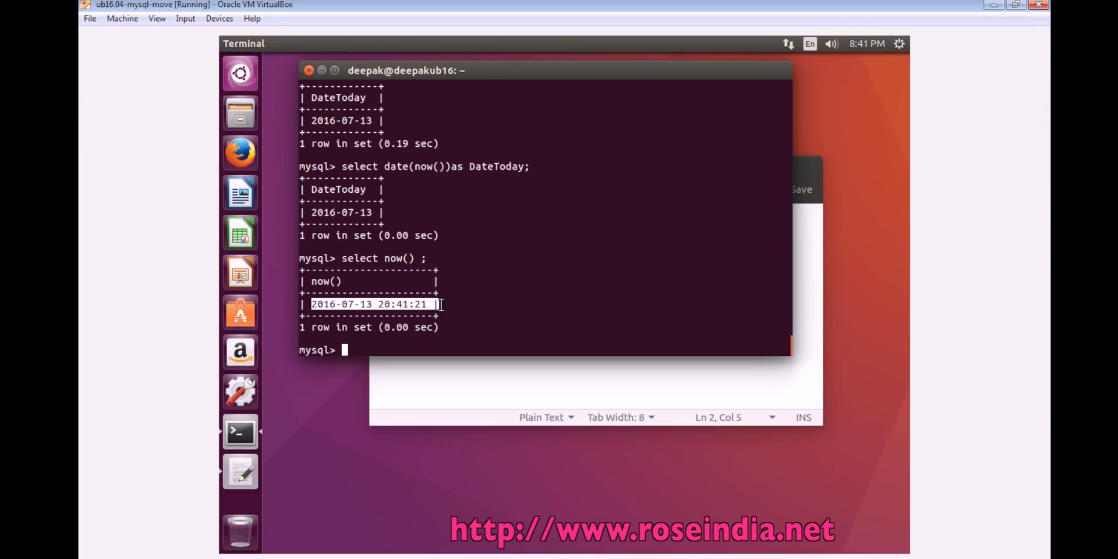
pyautogui.write('select now() ;')
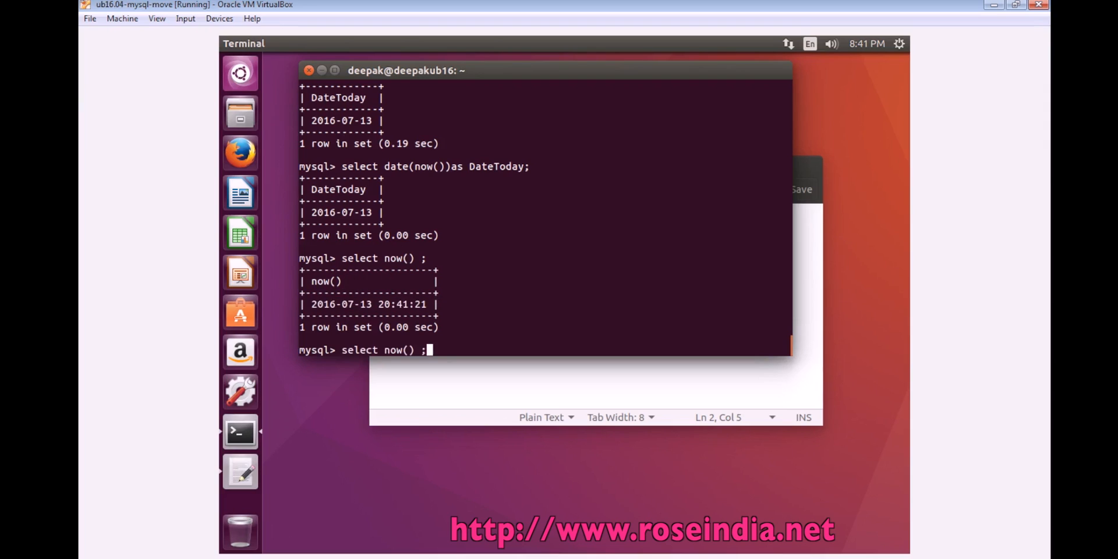
pyautogui.press('Return')
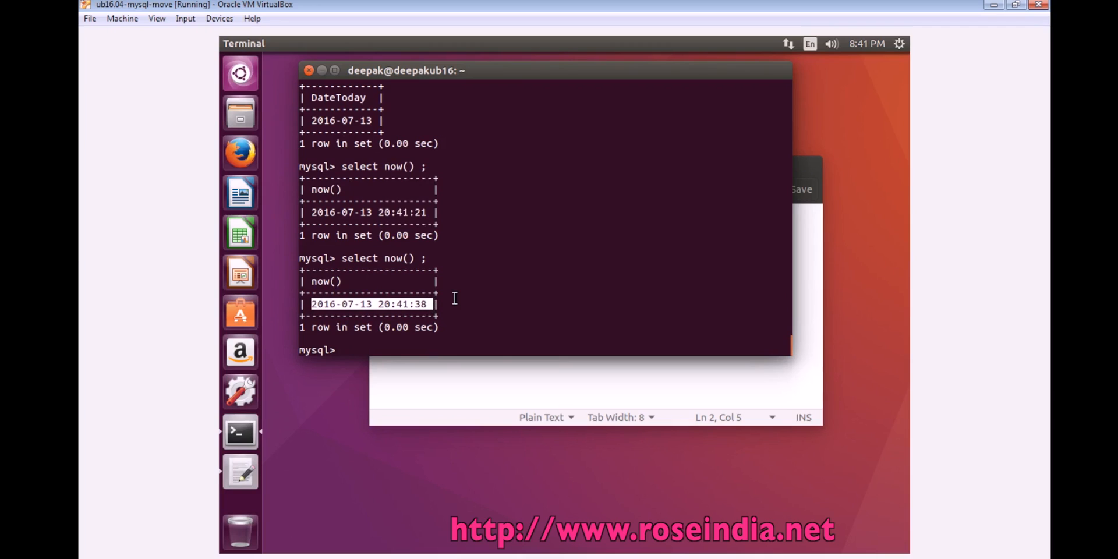
pyautogui.write('select time(now())as DateToday;')
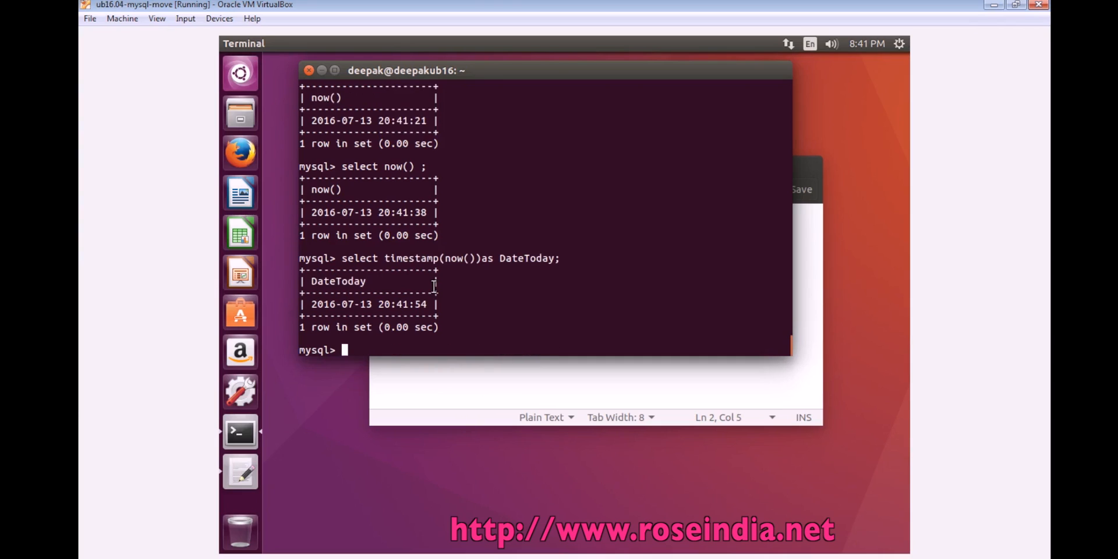
pyautogui.write('select timestamp(now())as DateToday;')
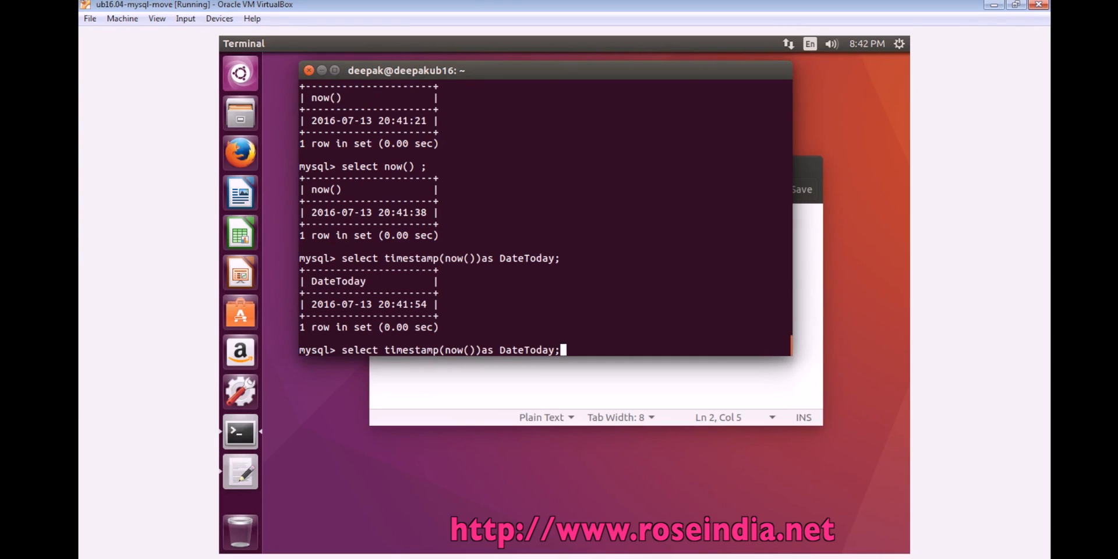
pyautogui.press('Return')
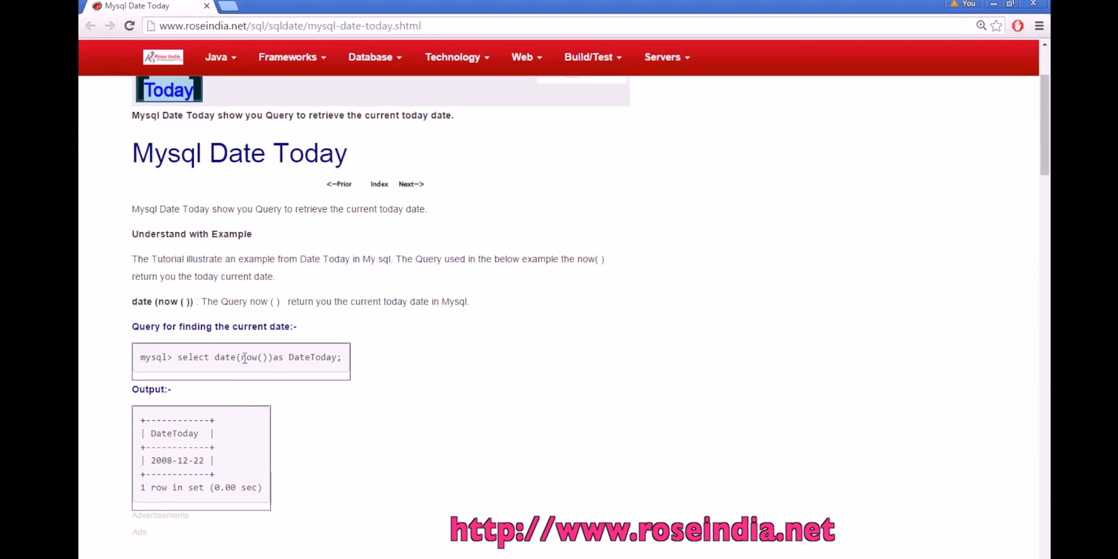
# Highlight now() in the tutorial's example query, then go to the SQL Date Examples index.
pyautogui.doubleClick(251, 356)
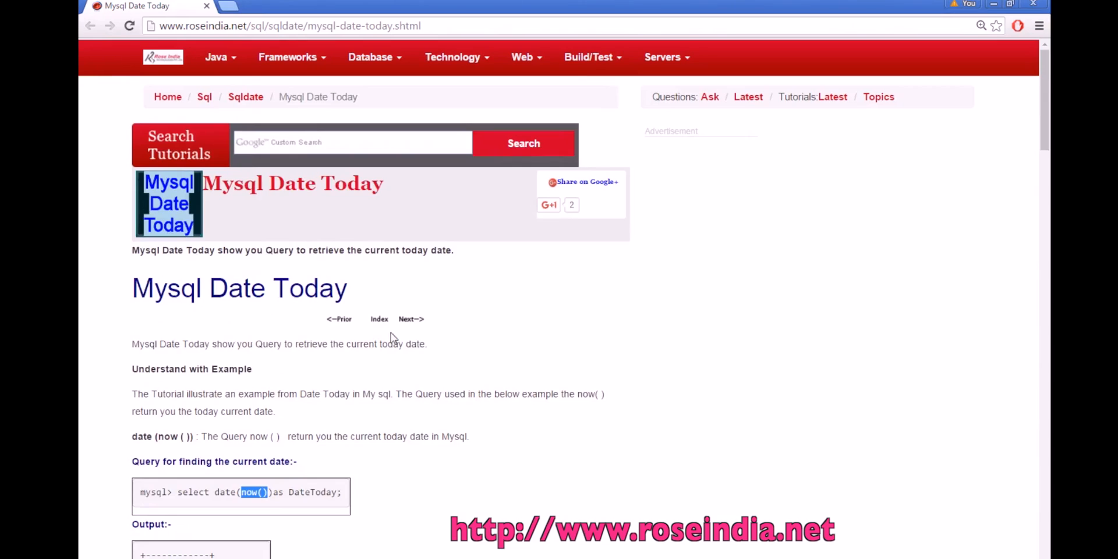
pyautogui.click(378, 319)
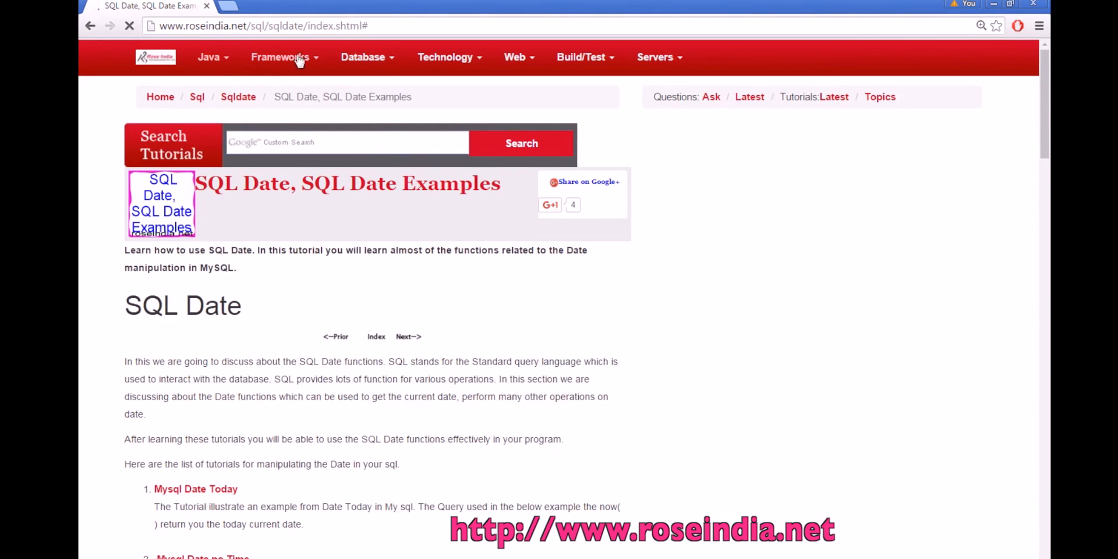
pyautogui.moveTo(543, 65)
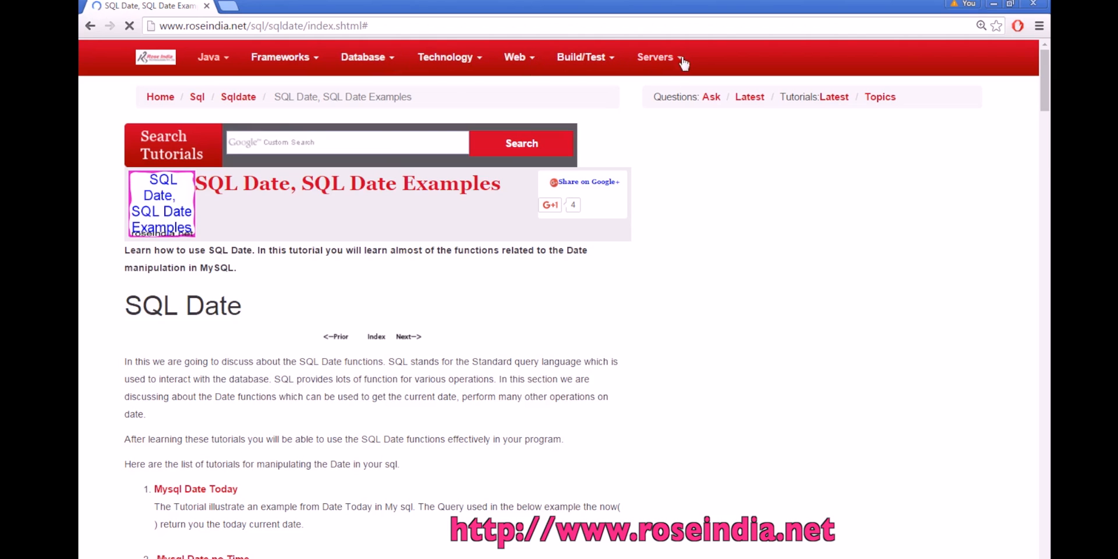
# Scroll the index to tutorials like Mysql Date no Time, Date Month and Date Max.
pyautogui.scroll(-3)
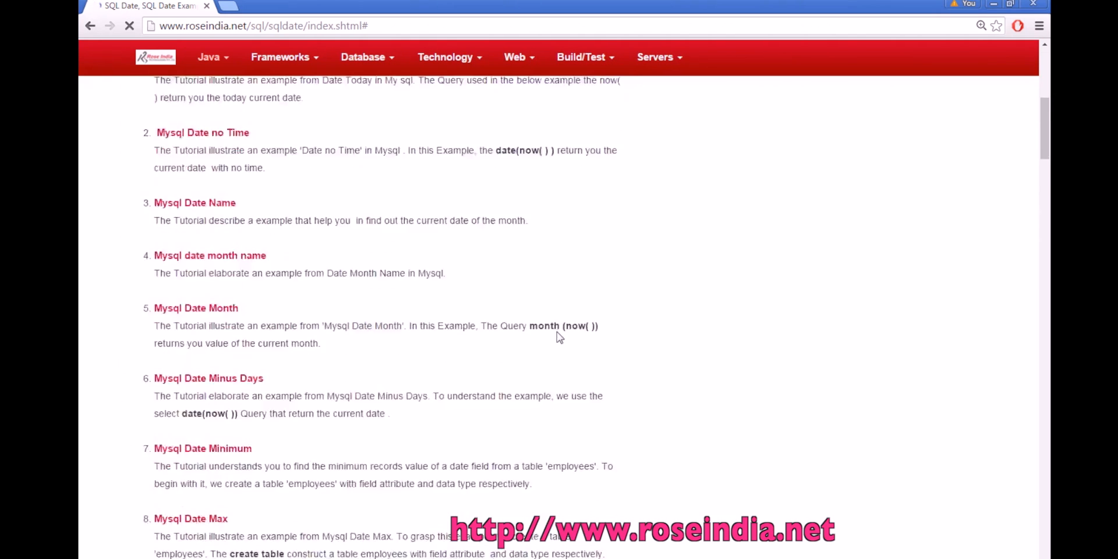